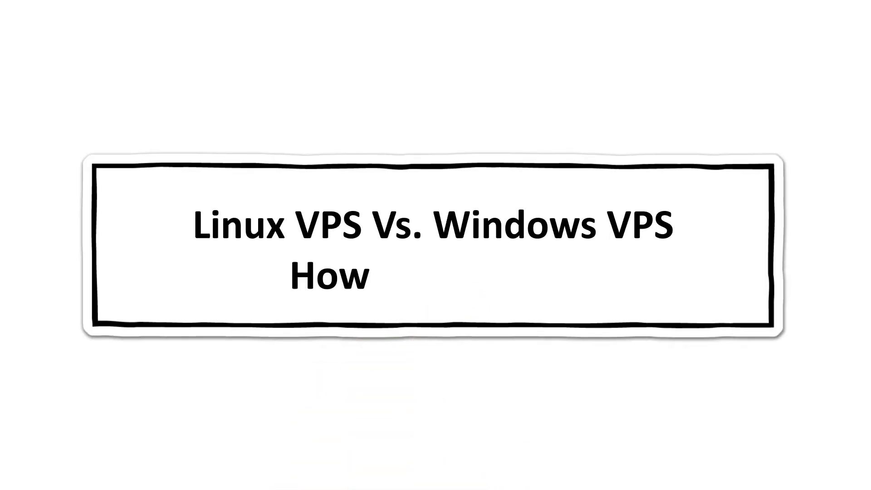
type("To Choose?")
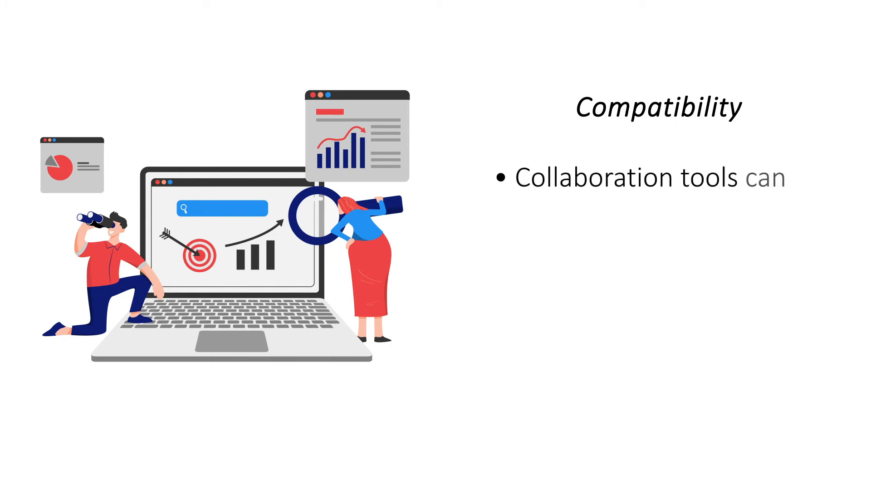
type("be expensive")
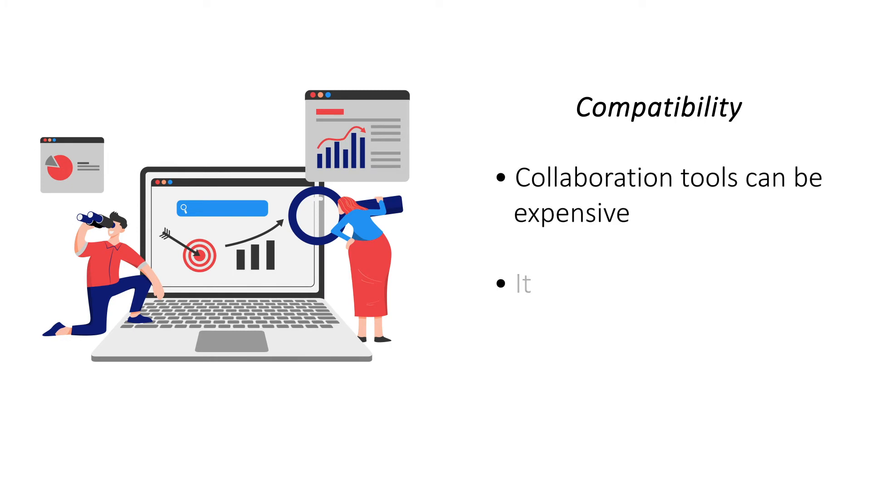
type("will allow remote")
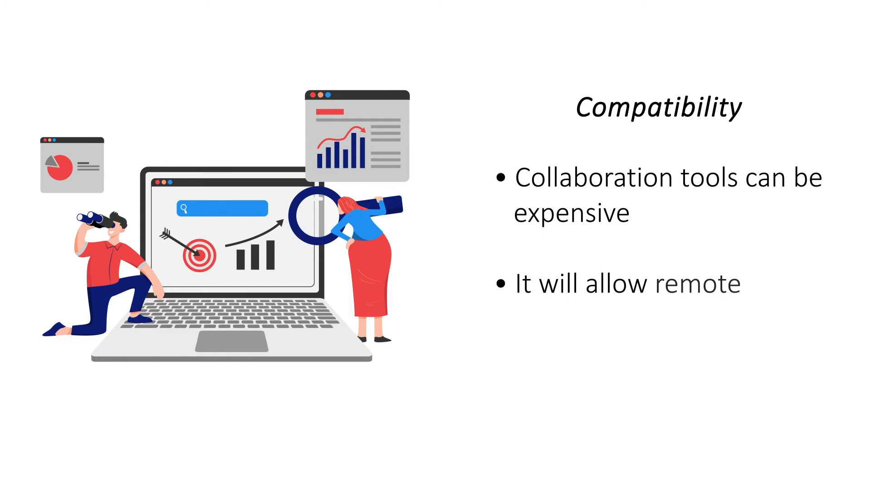
type("collaboration")
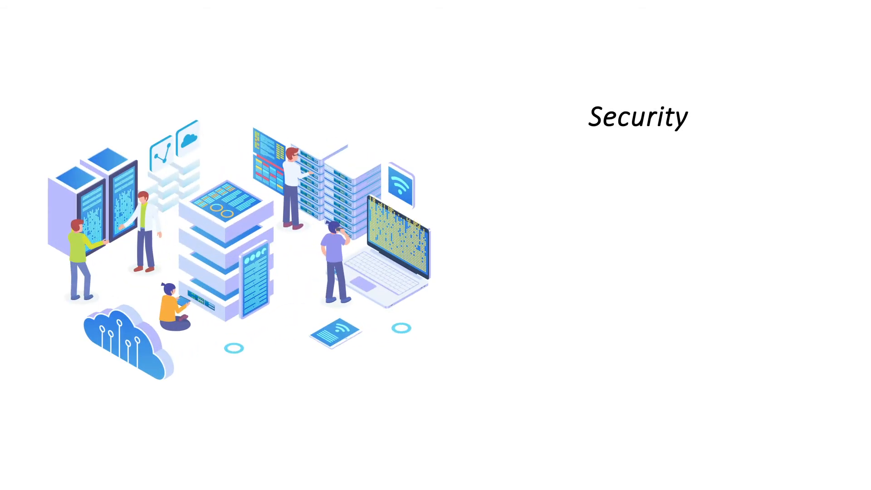
type("It has plenty of built-in security measures")
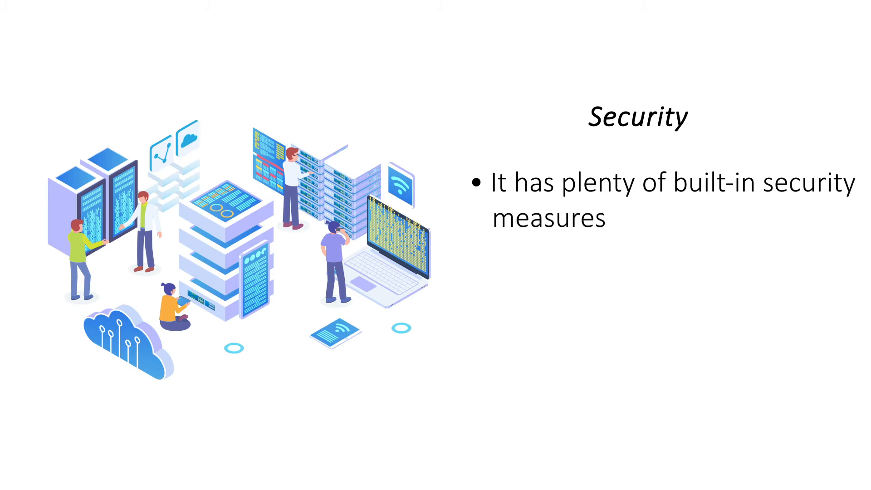
type("It has strong security")
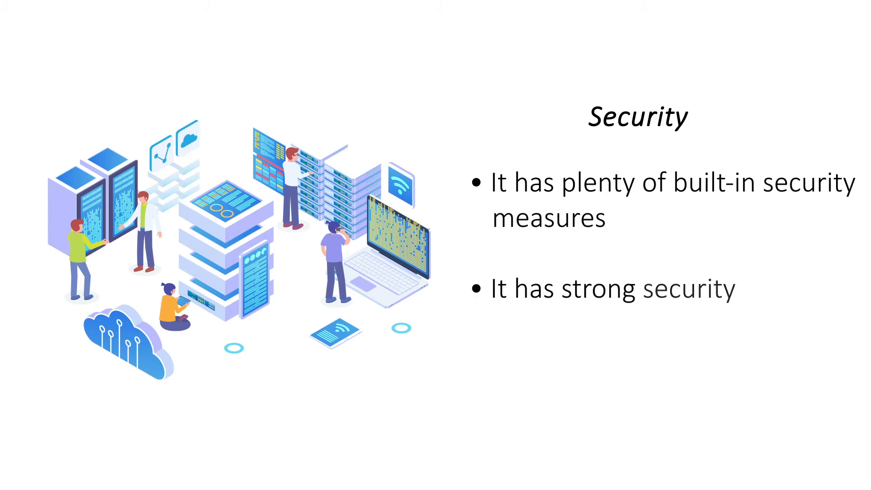
type("if set up correctly")
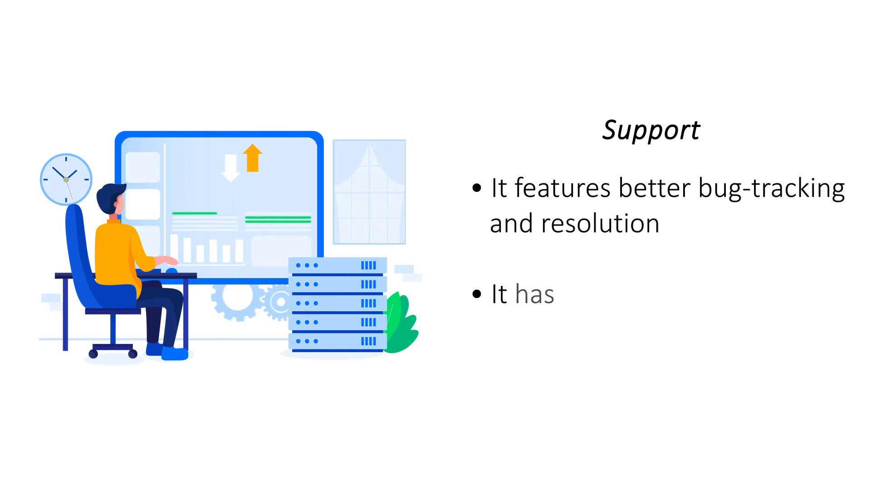
type("dedicated teams for resolving")
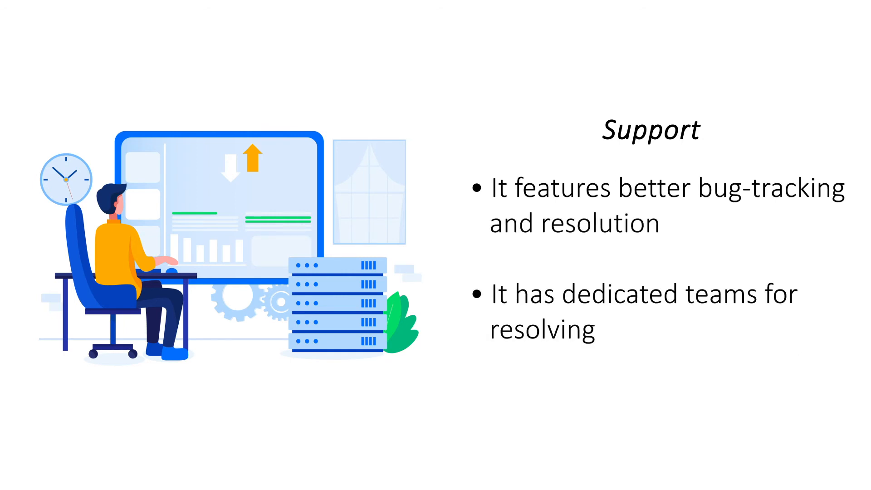
type("issues")
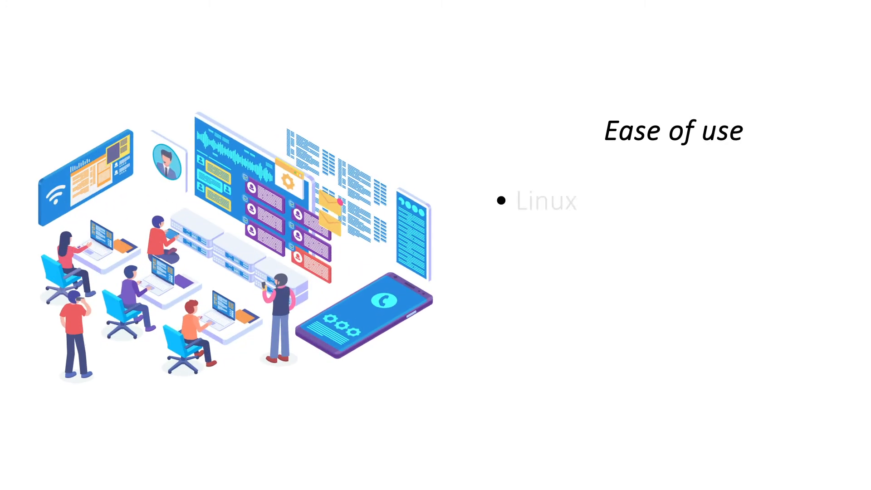
type("VPS is easy to")
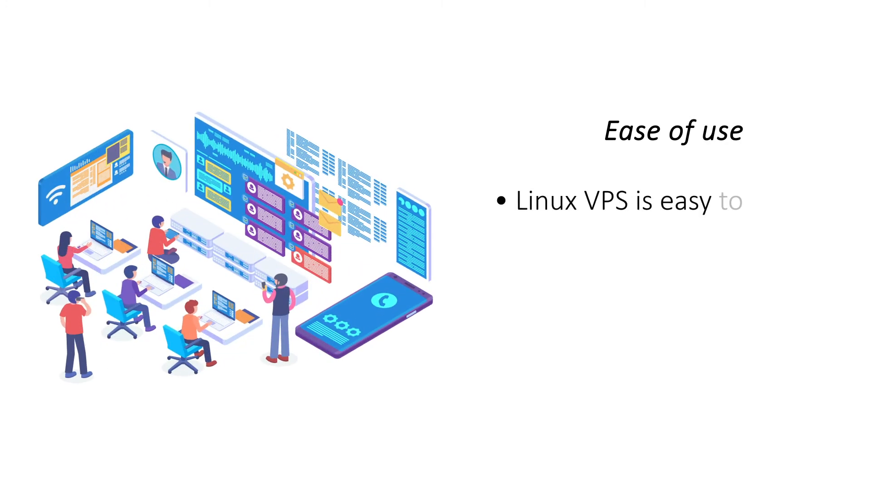
type("use with cPanel")
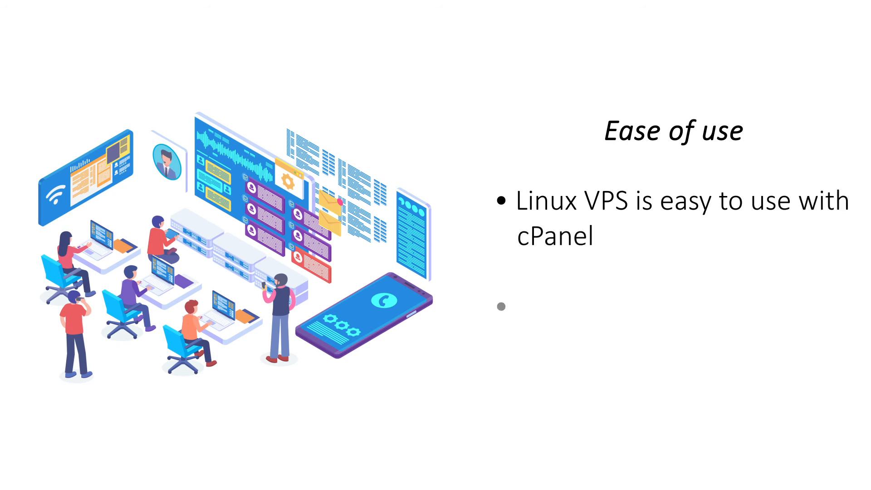
type("Windows VPS uses a")
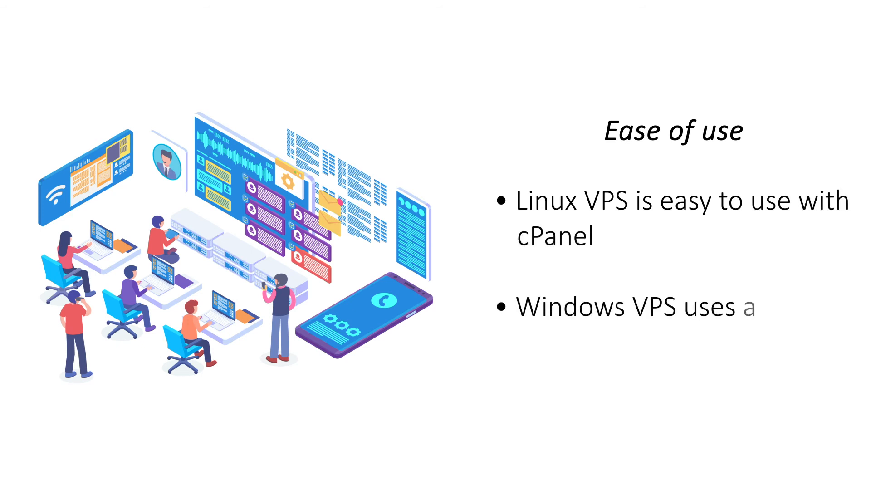